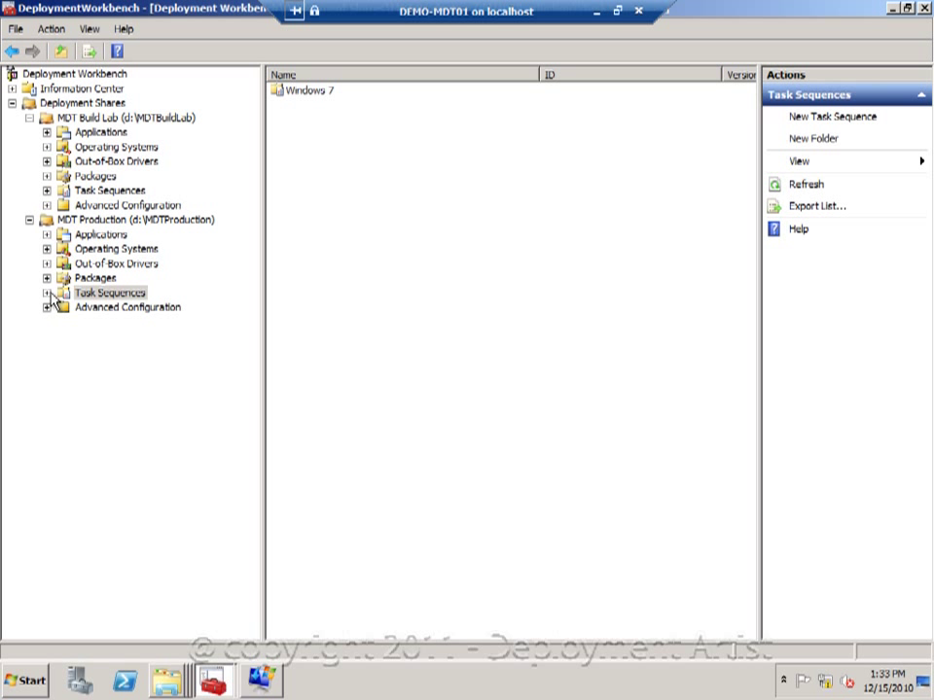
Show the top-level folders of the MDT Build Lab (D:\MDTBuildLab) deployment share.
left_click(125, 117)
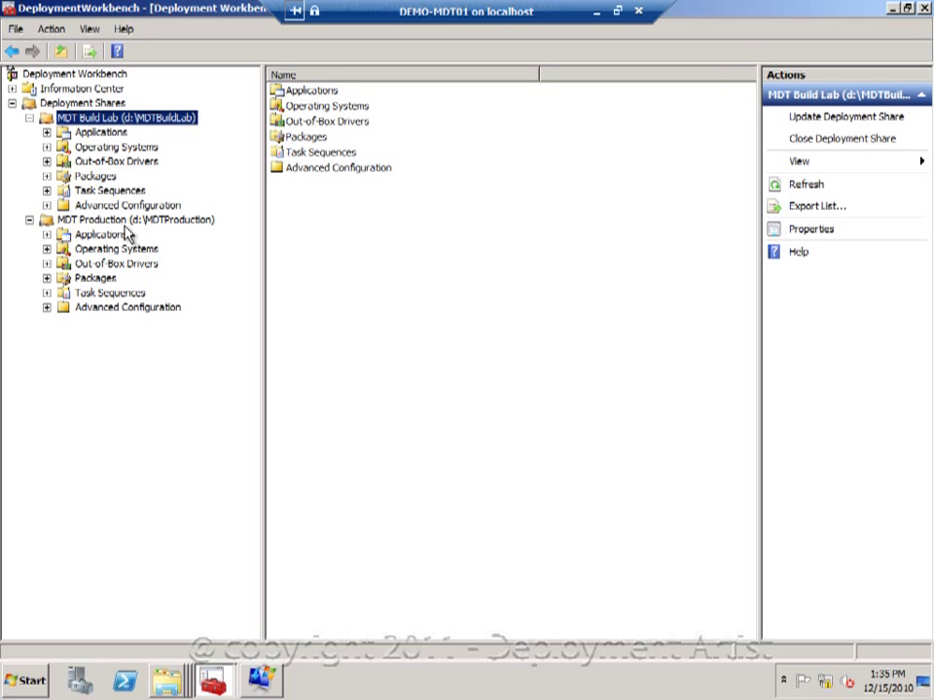
Enable multicast for the MDT Production deployment share in its properties.
right_click(134, 218)
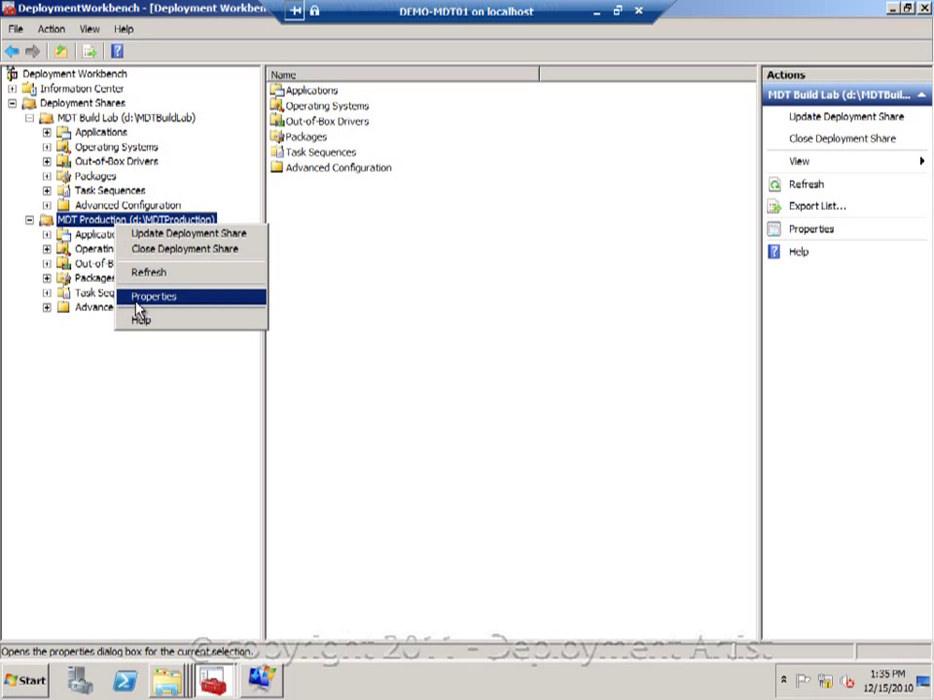
left_click(154, 295)
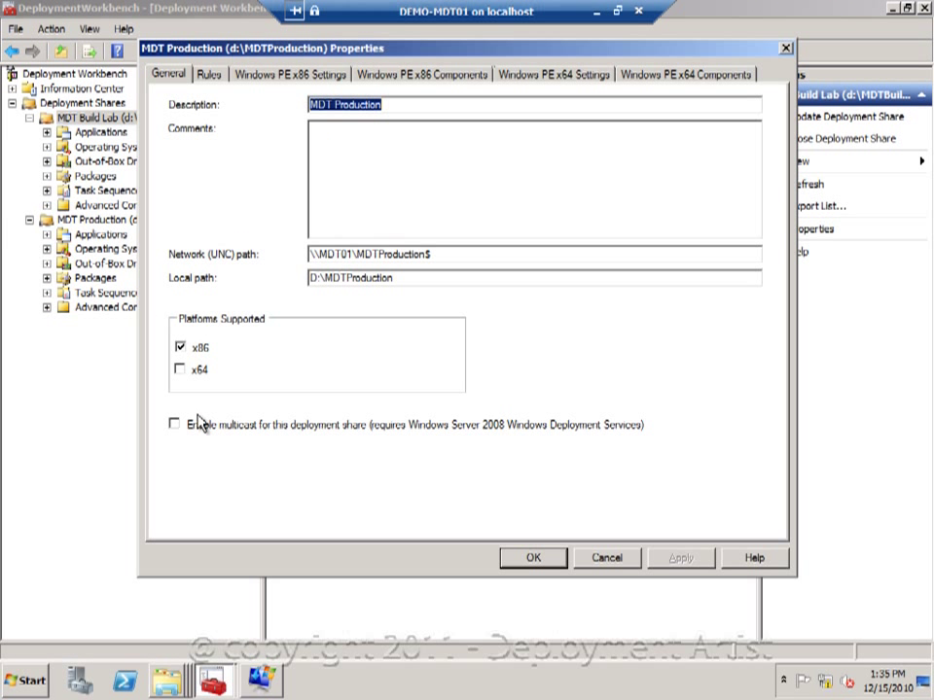
left_click(179, 424)
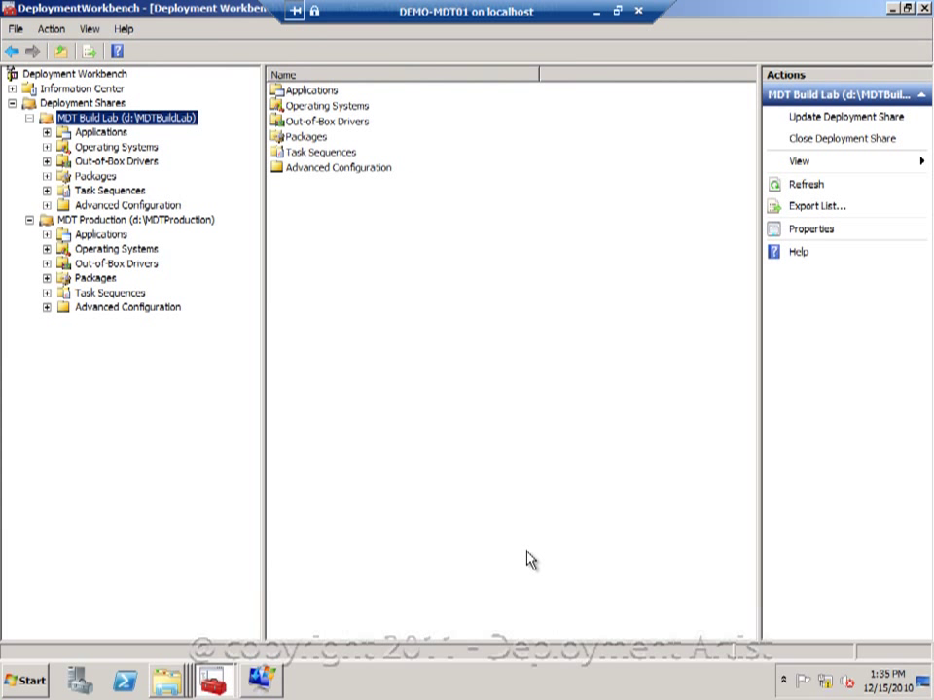
Update the MDT Production deployment share, keeping Optimize the boot image updating process.
right_click(134, 217)
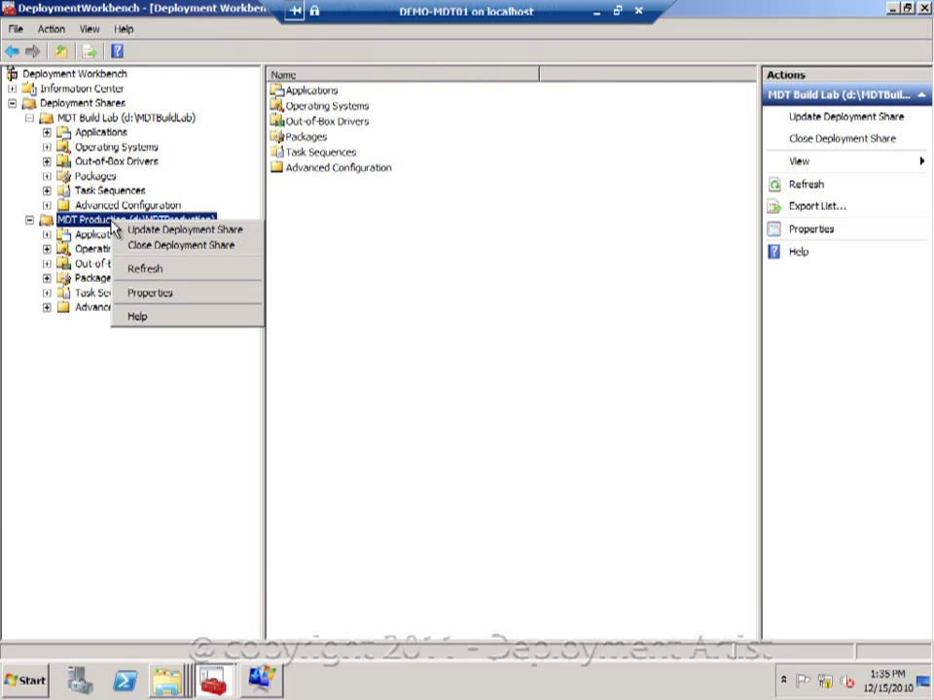
left_click(187, 230)
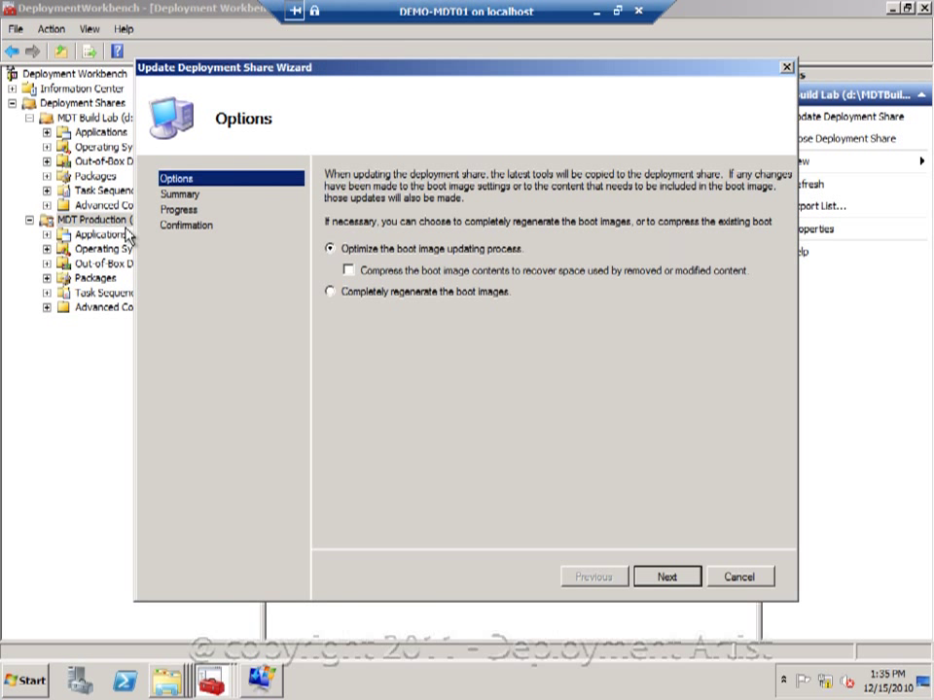
mouse_move(666, 576)
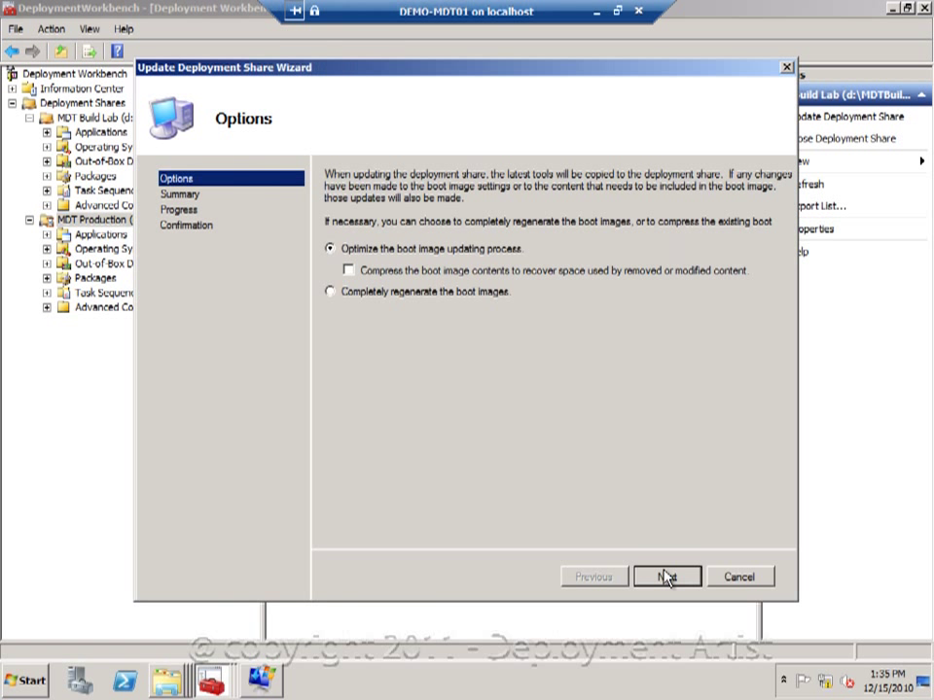
left_click(667, 576)
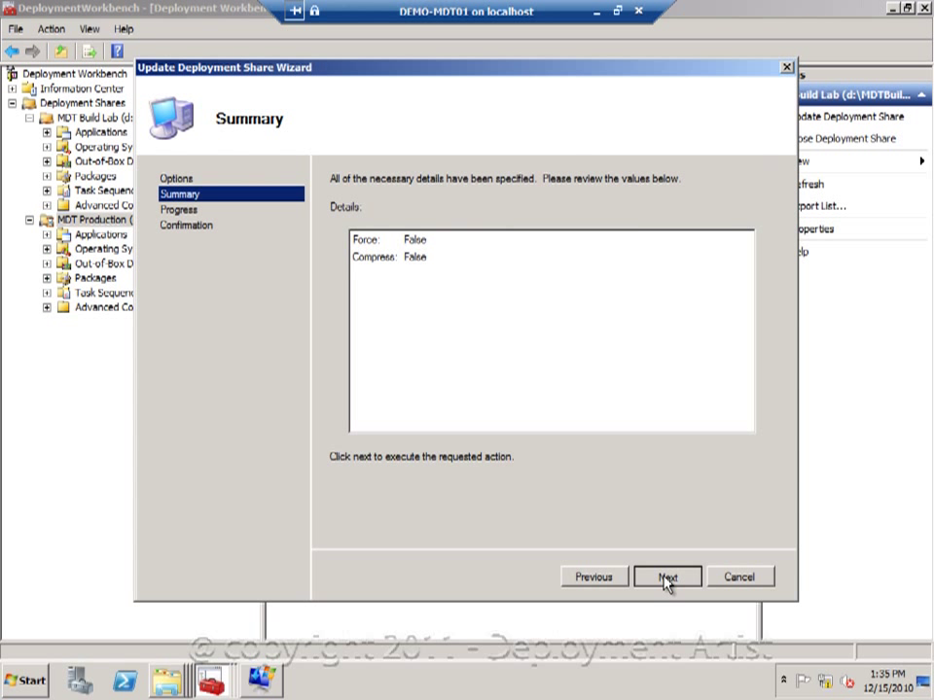
left_click(667, 576)
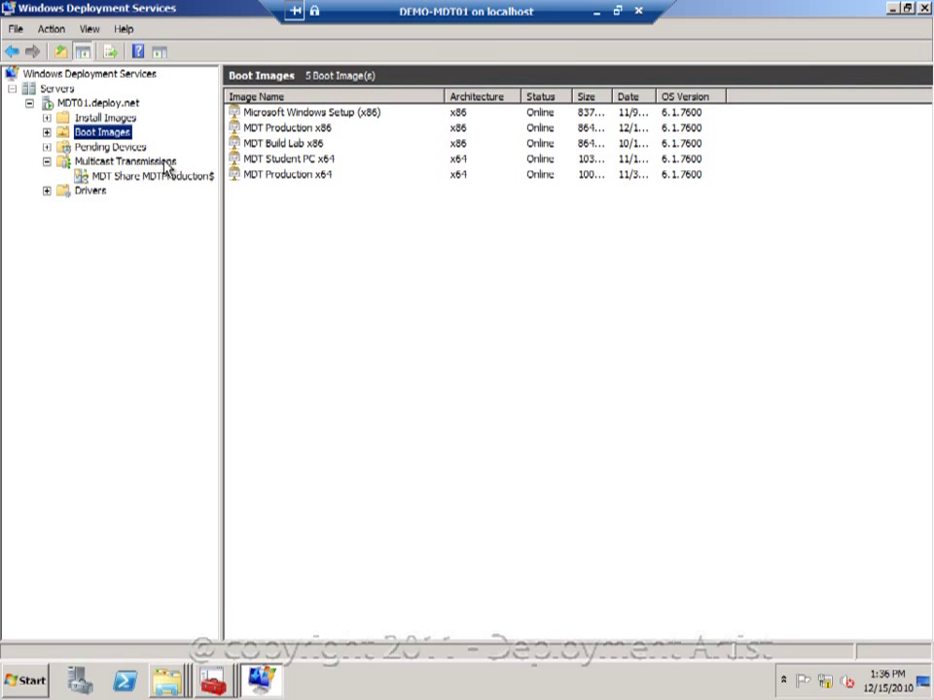
Show the MDT Share MDTProduction$ namespace under Multicast Transmissions with its empty client list.
left_click(124, 159)
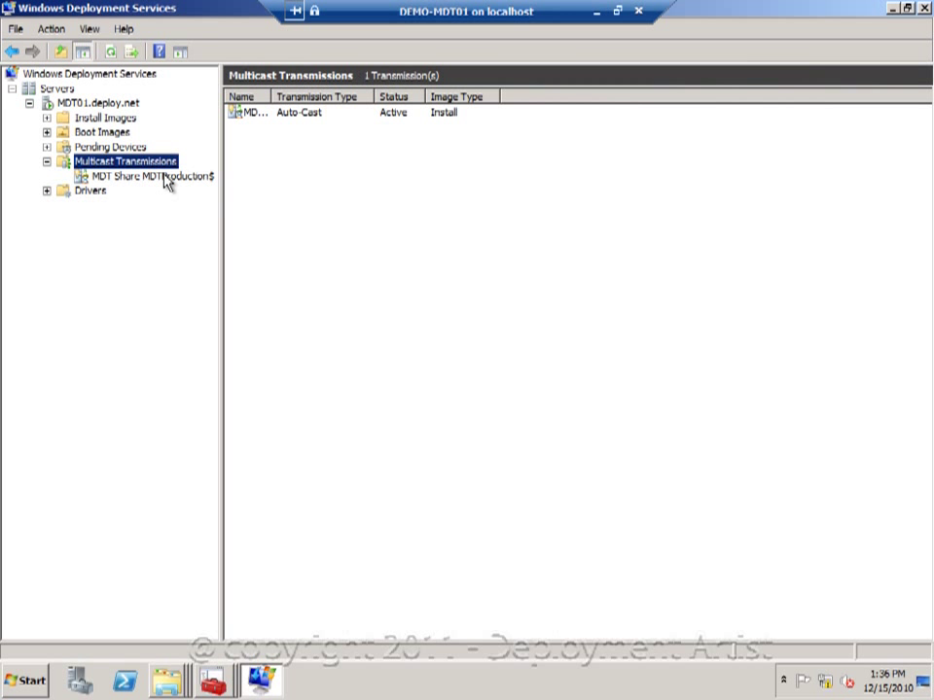
left_click(152, 175)
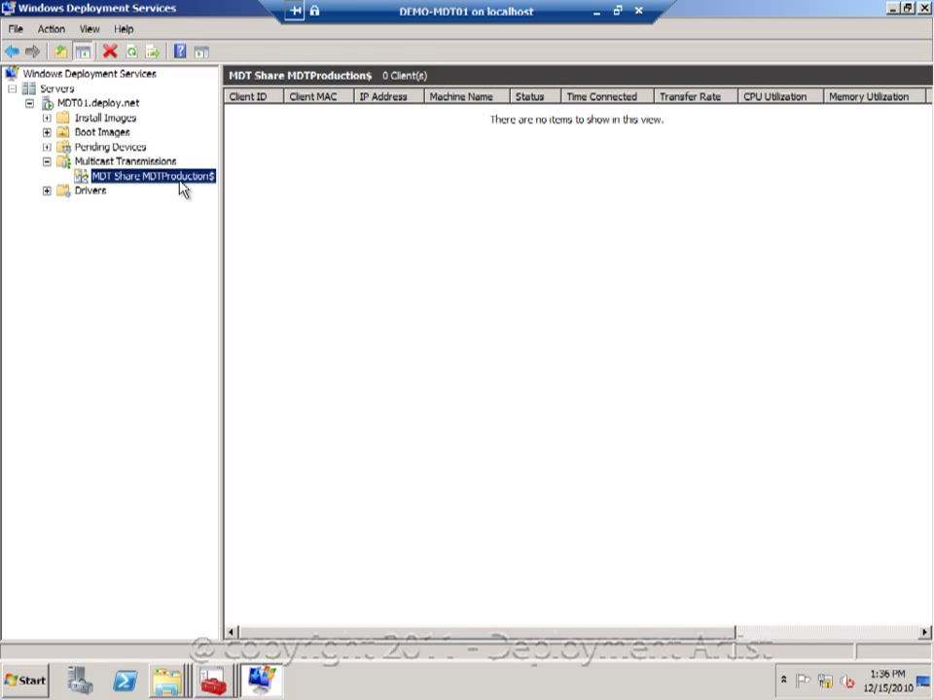